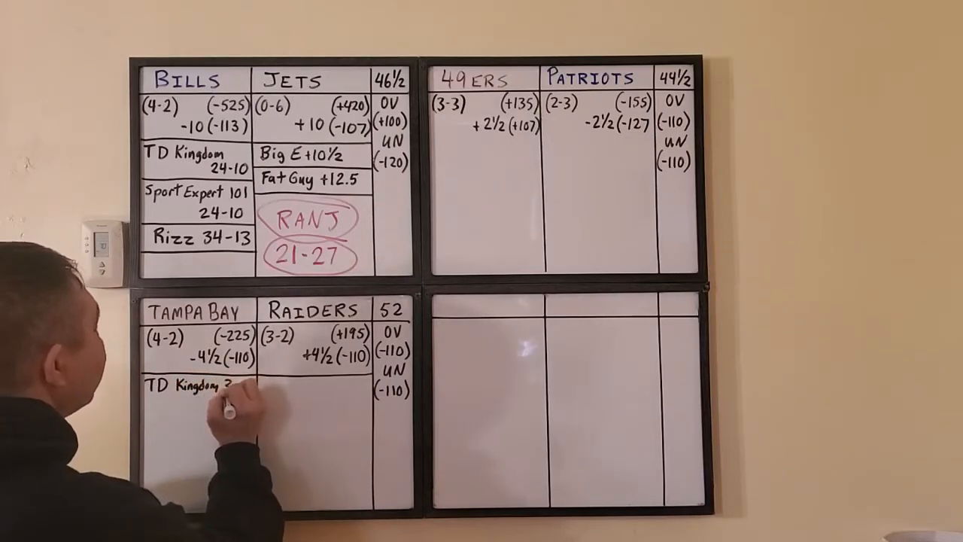
text(31-24)
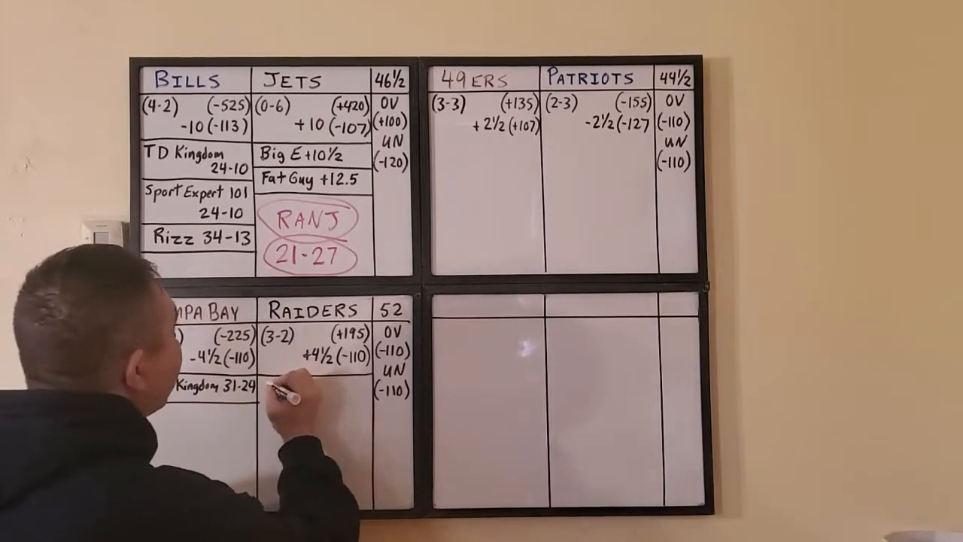
text(Eric Arnold)
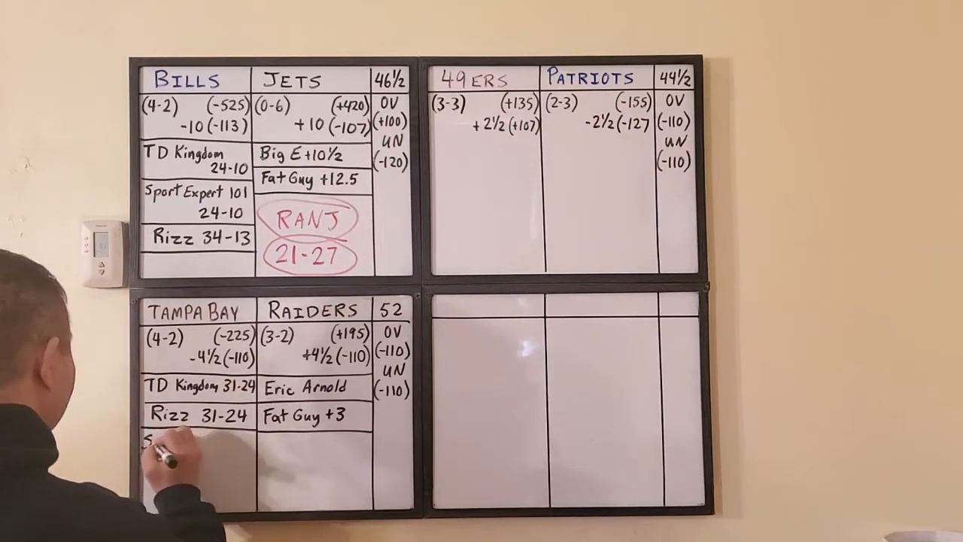
text(Sport Expe)
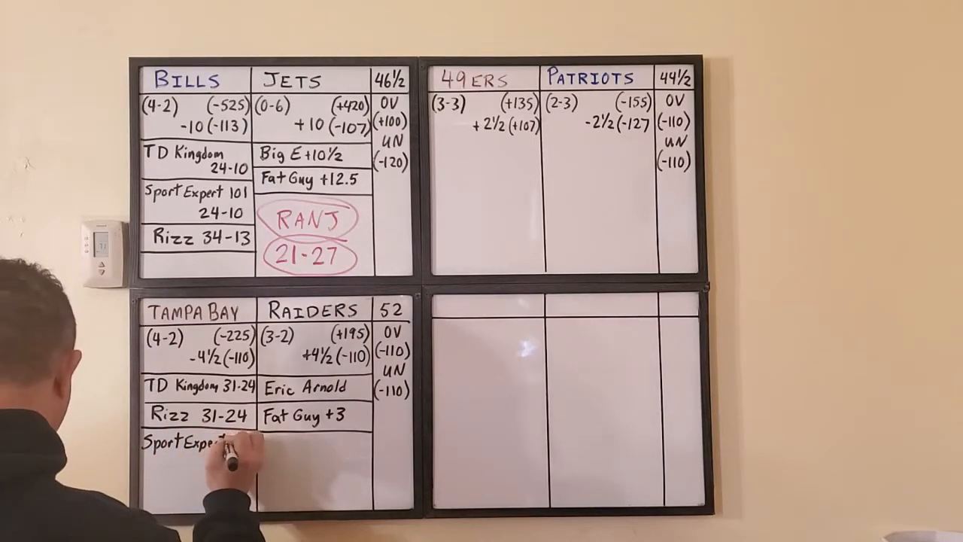
text(3)
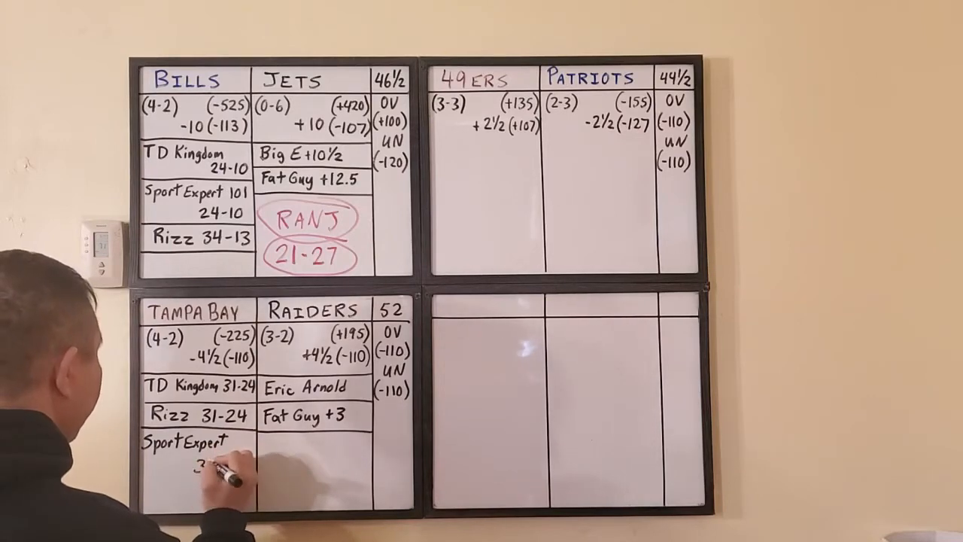